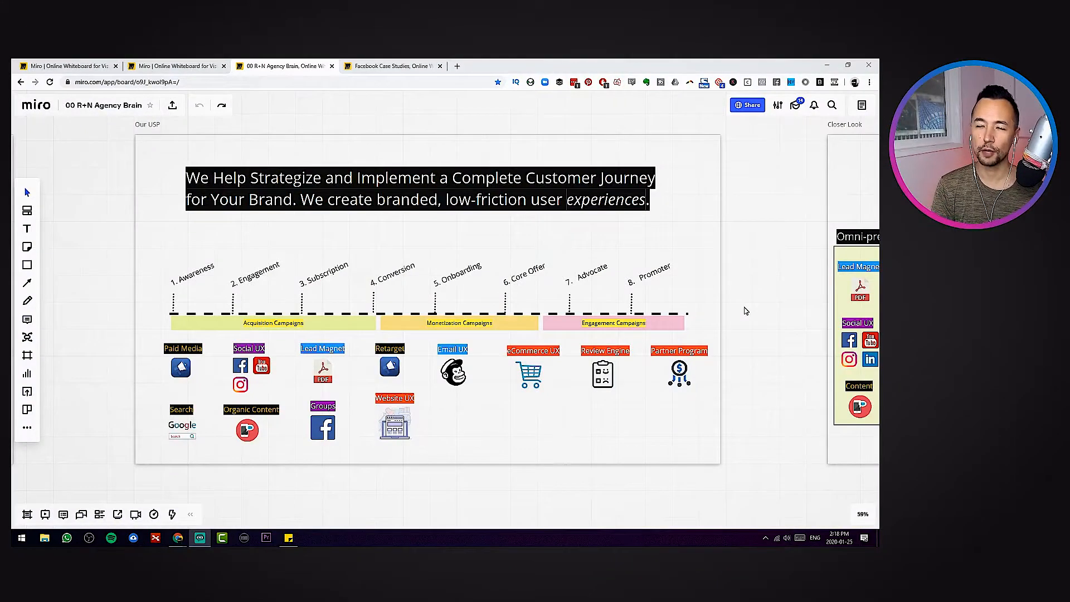
Place a yellow sticky note just left of the Our USP frame
{"action": "scroll", "scroll_direction": "down", "scroll_amount": 3}
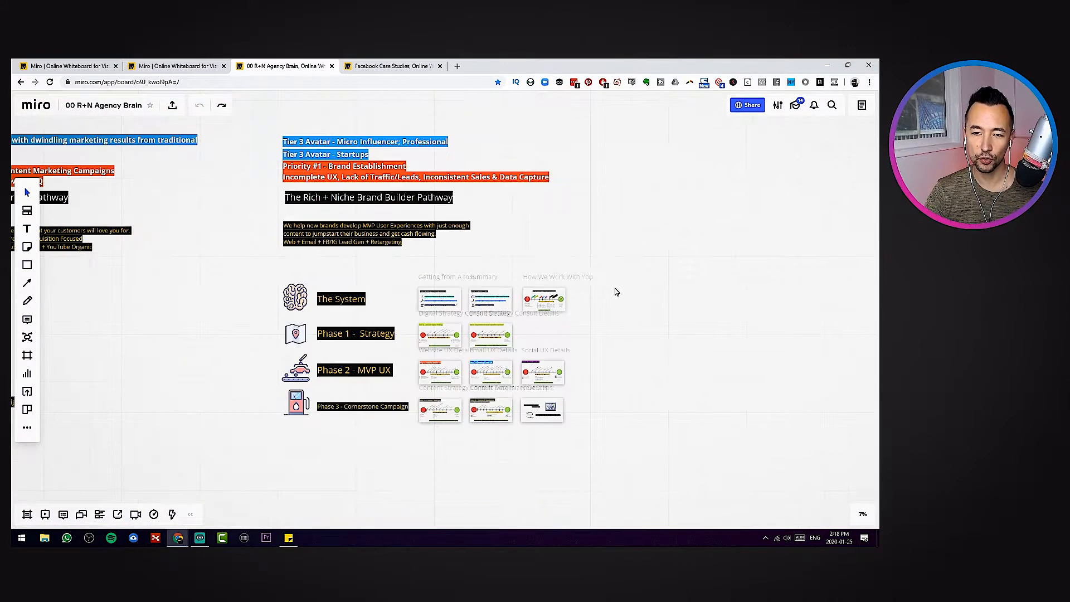
{"action": "scroll", "scroll_direction": "down", "scroll_amount": 3}
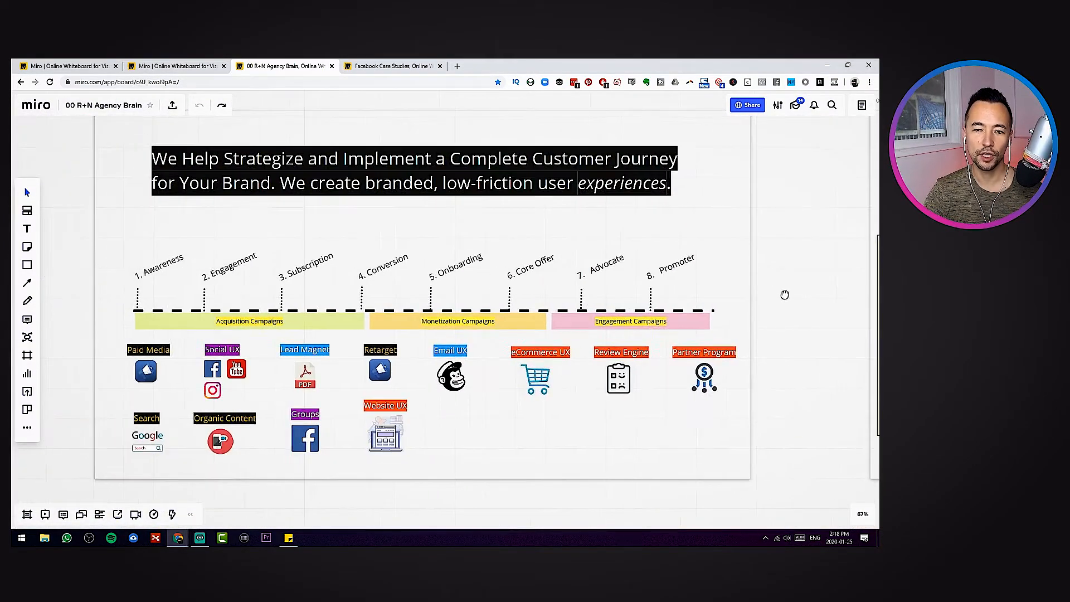
{"action": "scroll", "scroll_direction": "down", "scroll_amount": 3}
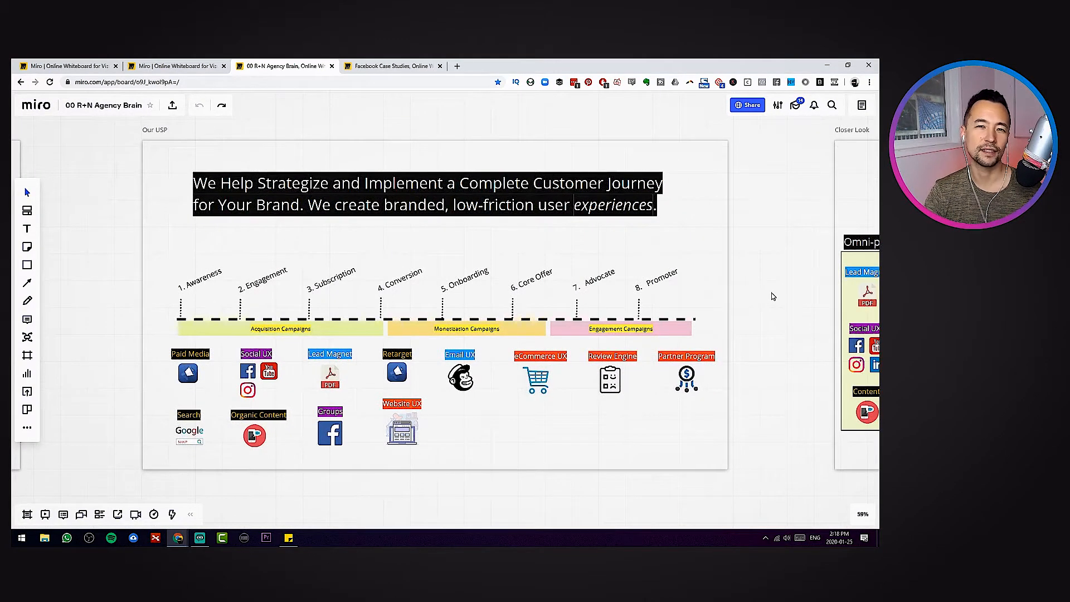
{"action": "mouse_move", "coordinate": [388, 248]}
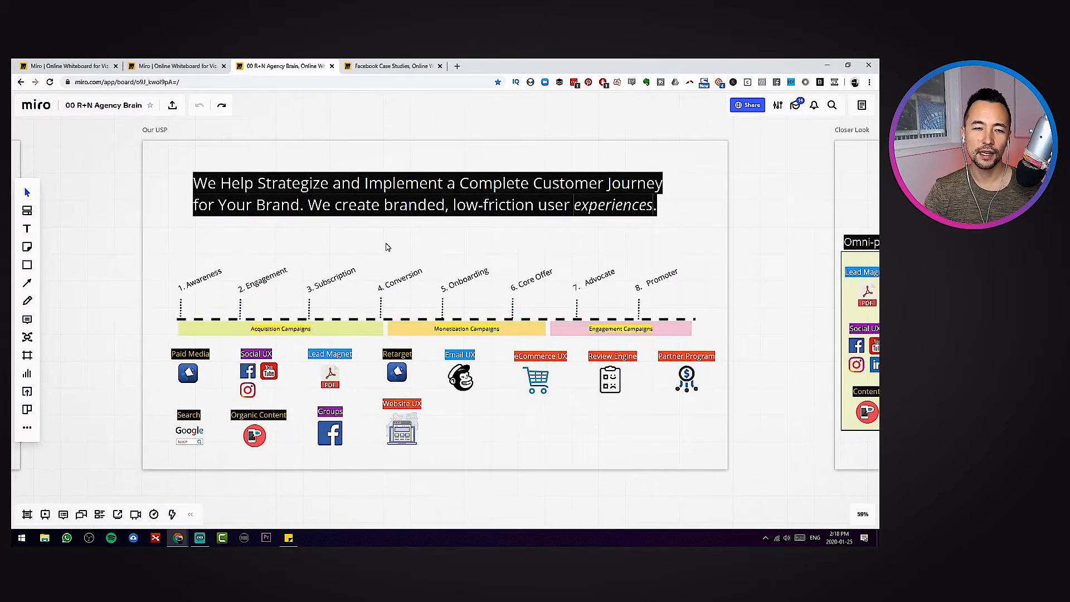
{"action": "mouse_move", "coordinate": [25, 407]}
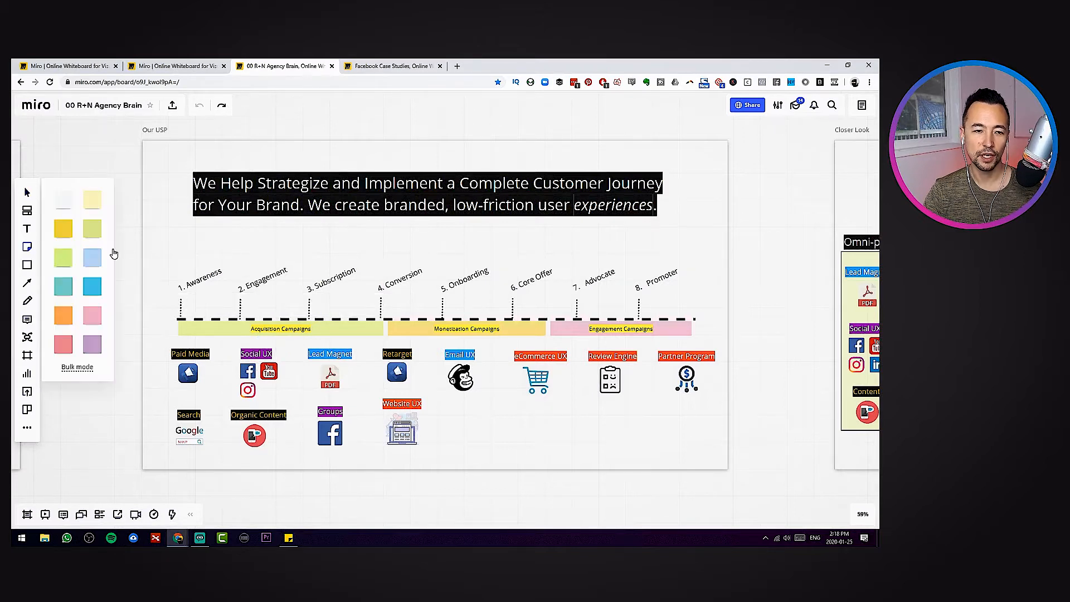
{"action": "left_click", "coordinate": [63, 227]}
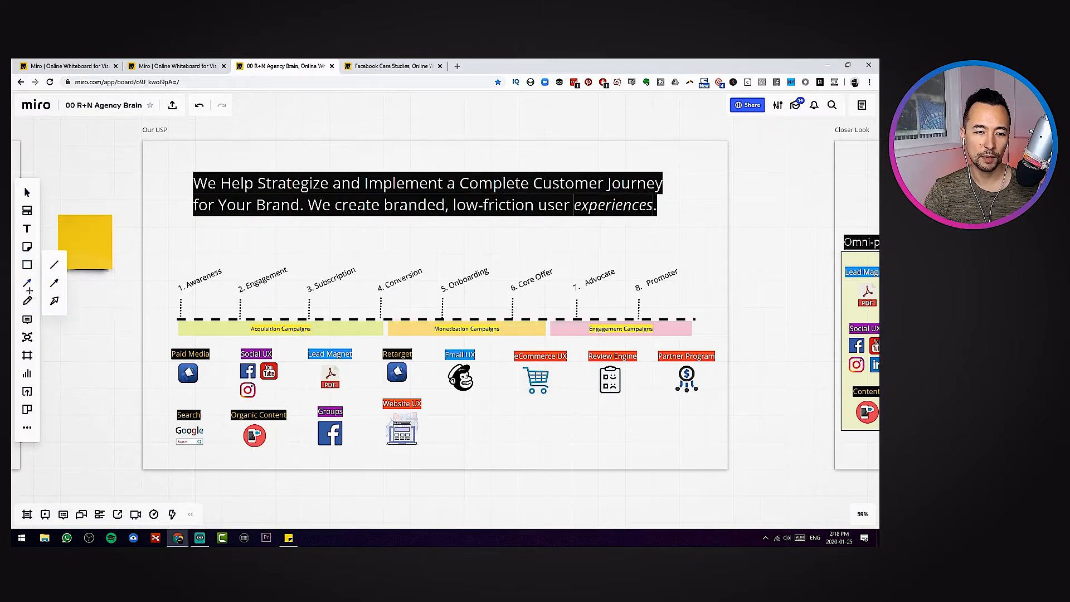
{"action": "left_click", "coordinate": [27, 300]}
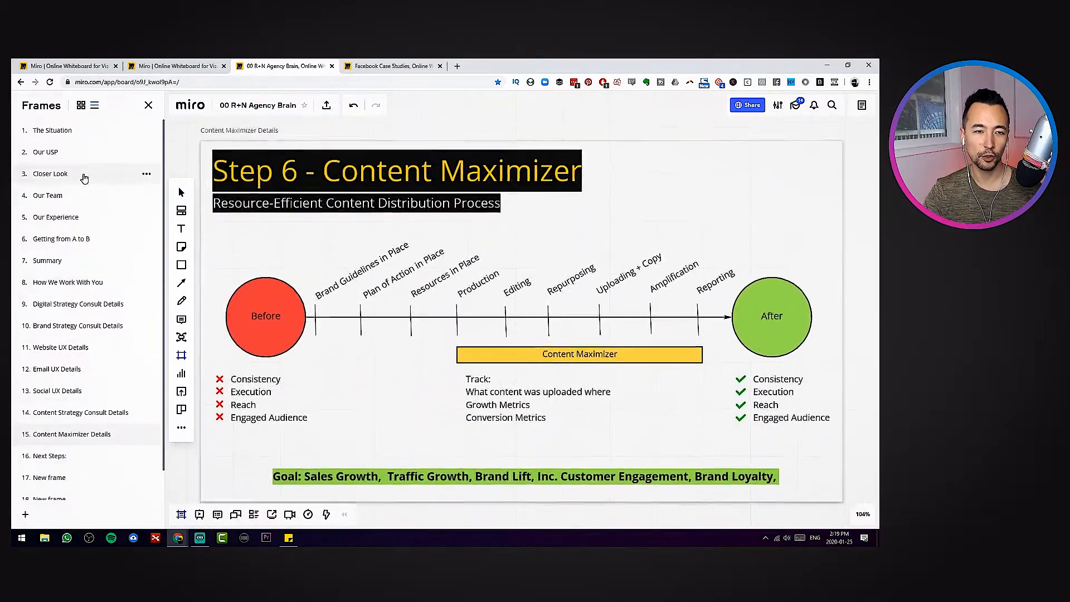
Jump to the '2. Our USP' frame and close the frames list
{"action": "left_click", "coordinate": [50, 173]}
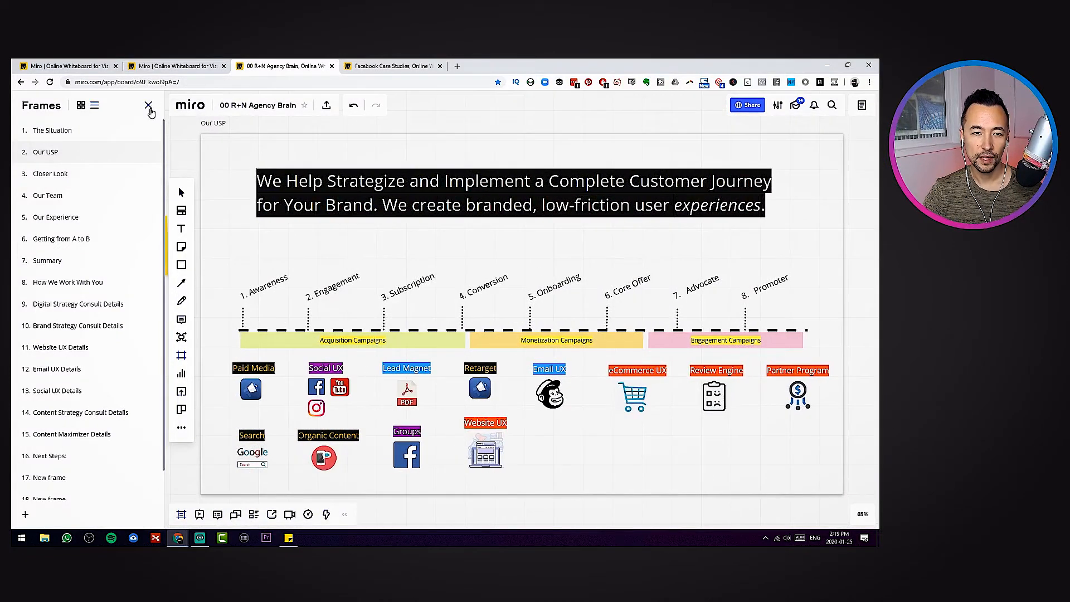
{"action": "left_click", "coordinate": [148, 105]}
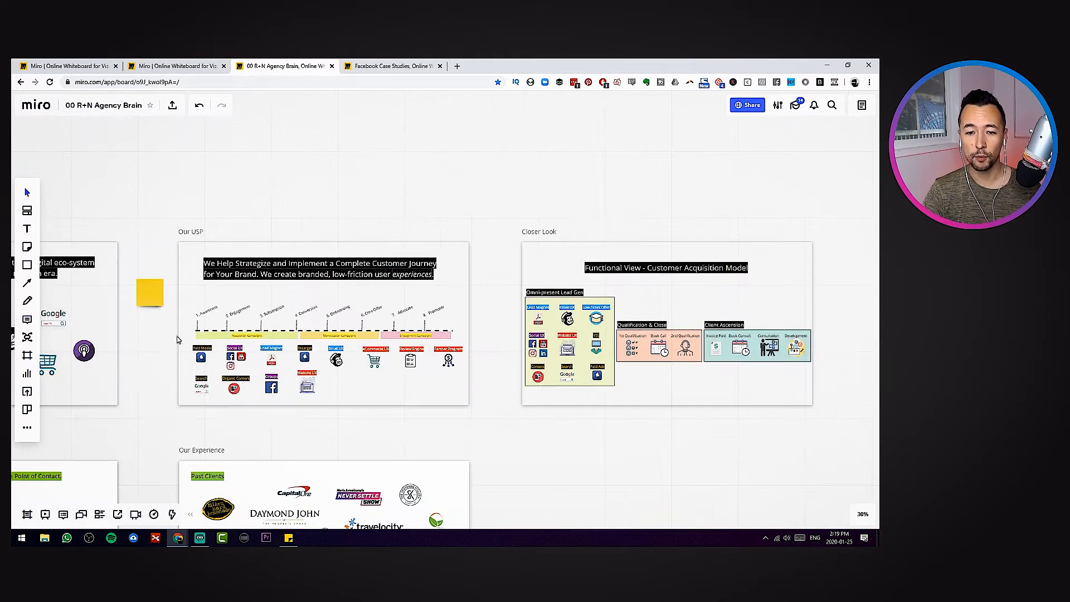
{"action": "scroll", "scroll_direction": "down", "scroll_amount": 3}
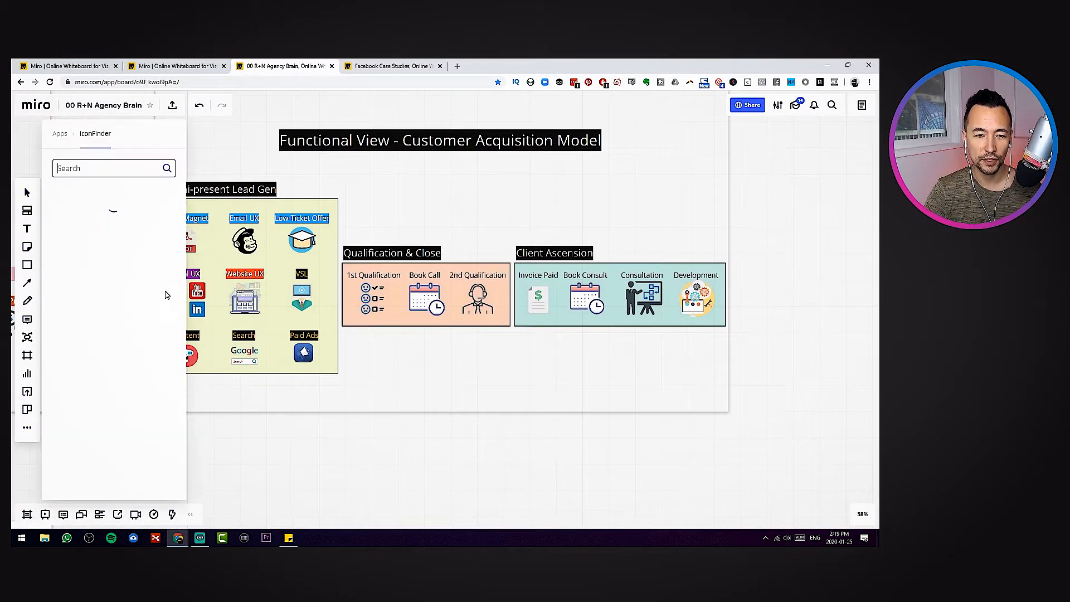
{"action": "type", "text": "marketing"}
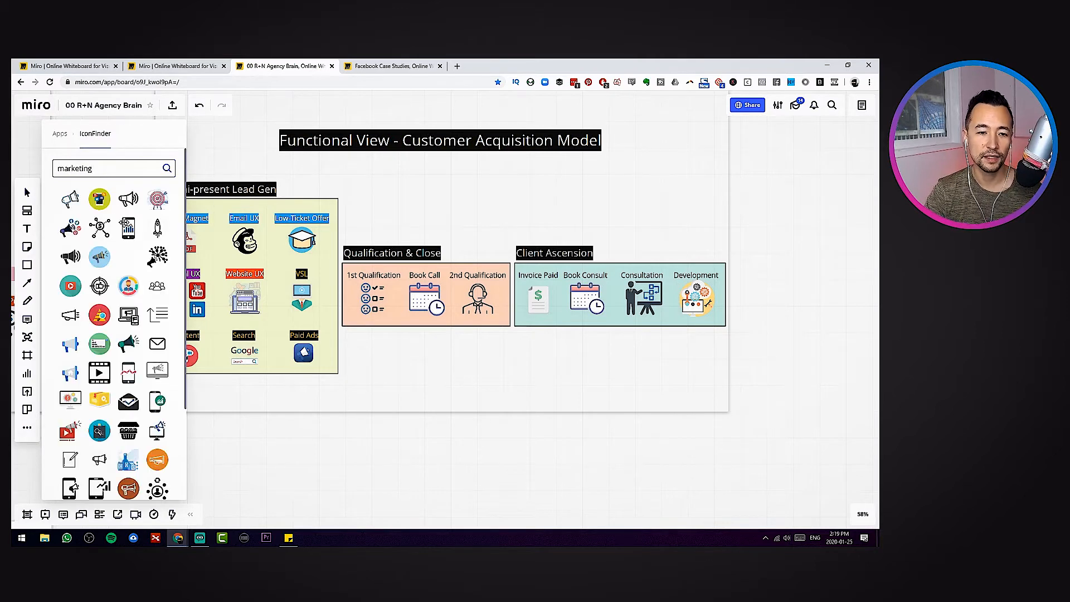
{"action": "scroll", "scroll_direction": "down", "scroll_amount": 3}
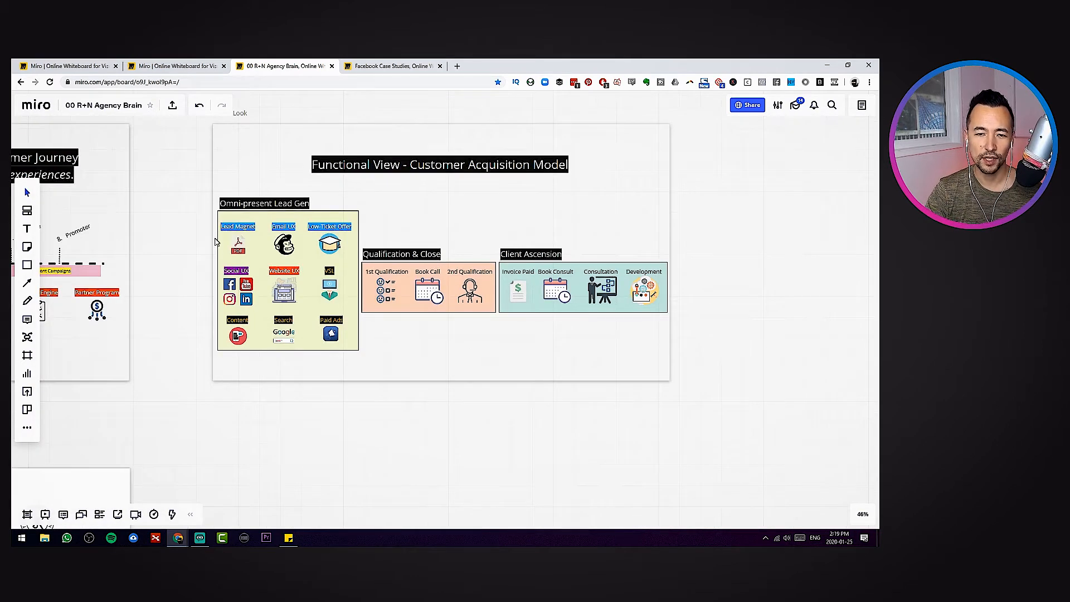
{"action": "scroll", "scroll_direction": "down", "scroll_amount": 3}
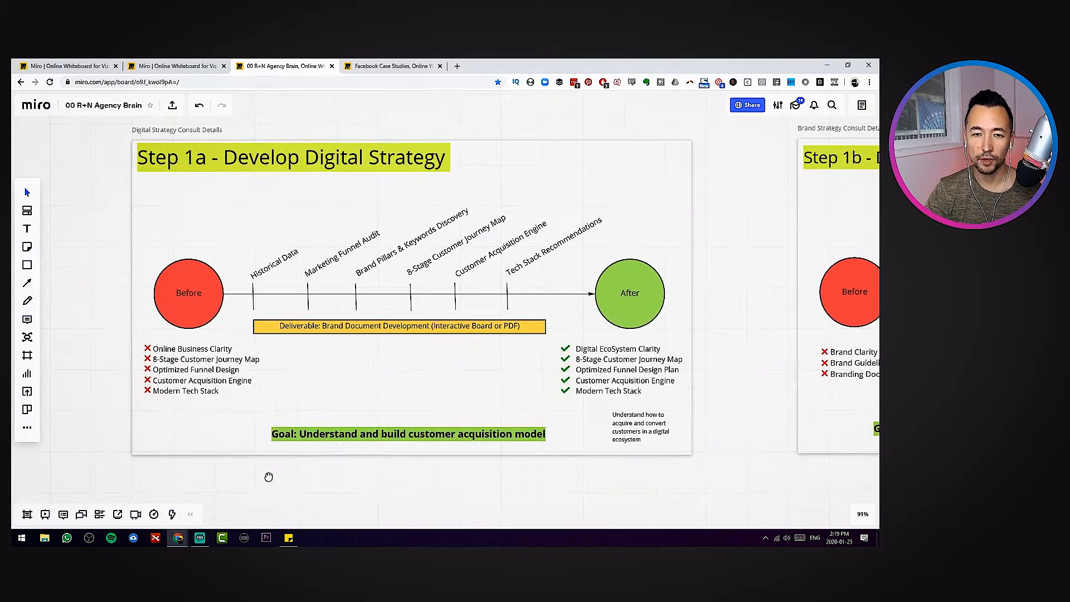
{"action": "scroll", "scroll_direction": "down", "scroll_amount": 3}
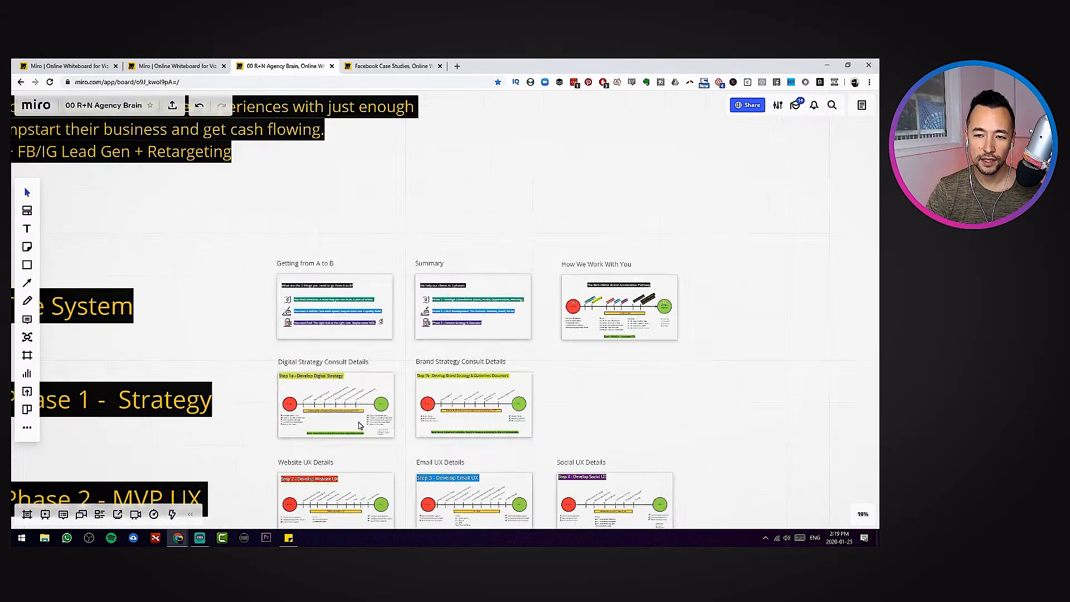
{"action": "scroll", "scroll_direction": "down", "scroll_amount": 3}
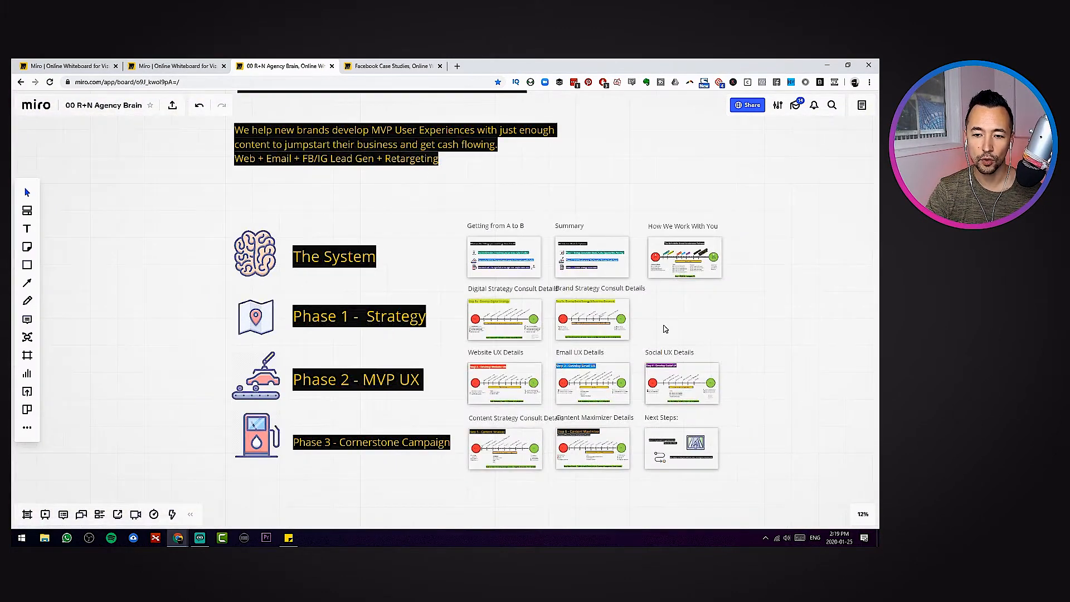
{"action": "scroll", "scroll_direction": "down", "scroll_amount": 3}
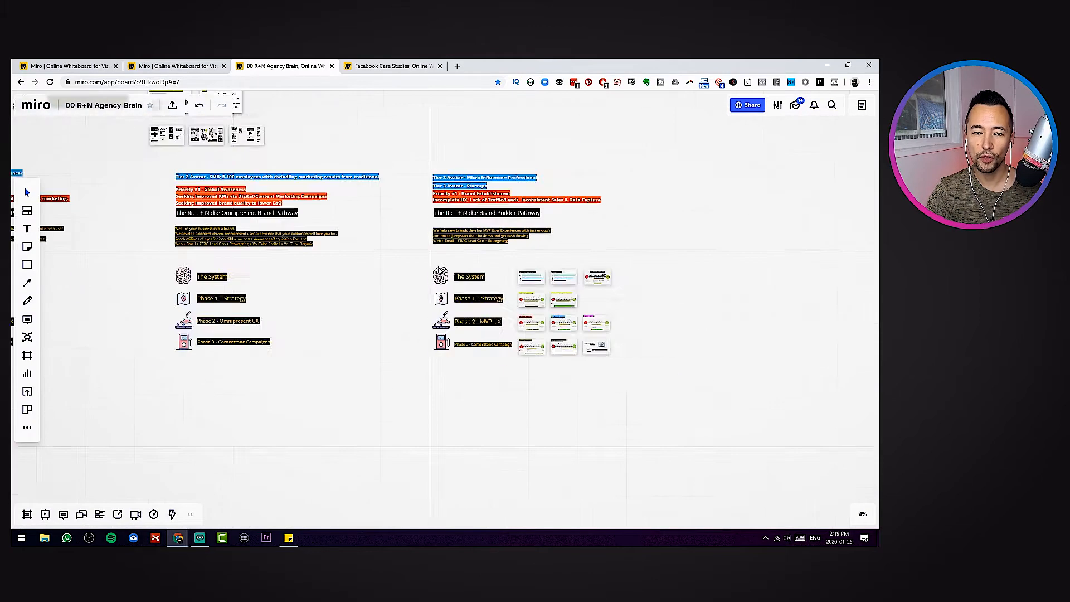
{"action": "scroll", "scroll_direction": "down", "scroll_amount": 3}
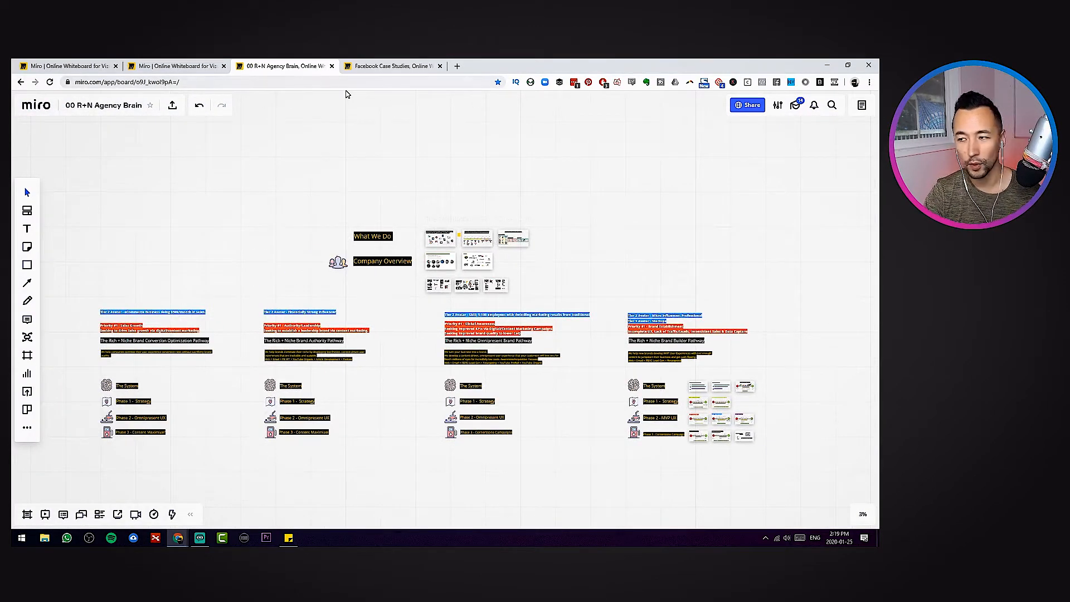
{"action": "mouse_move", "coordinate": [273, 110]}
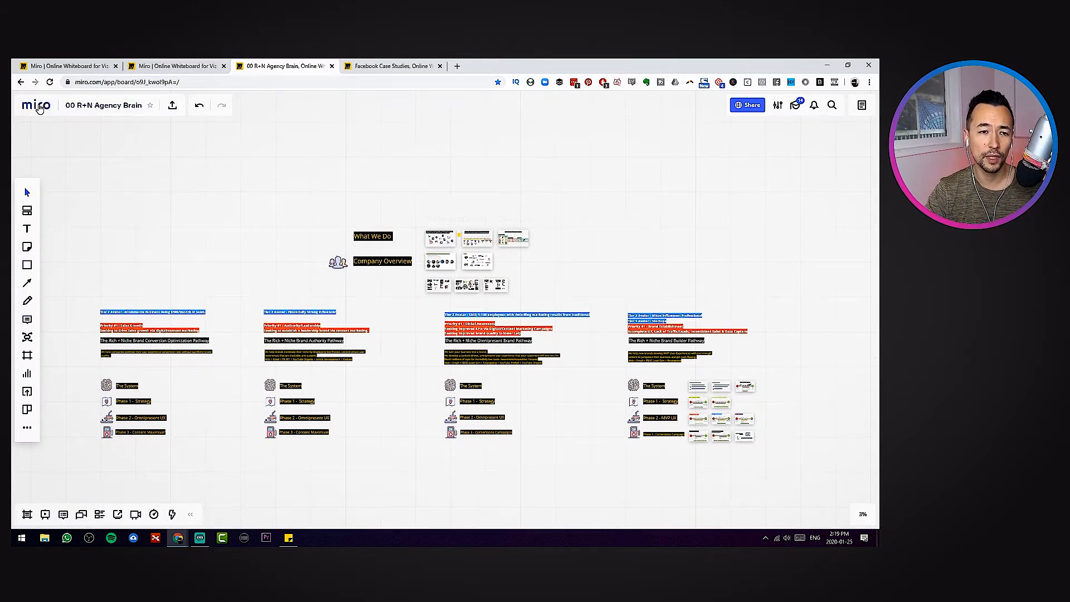
{"action": "left_click", "coordinate": [285, 65]}
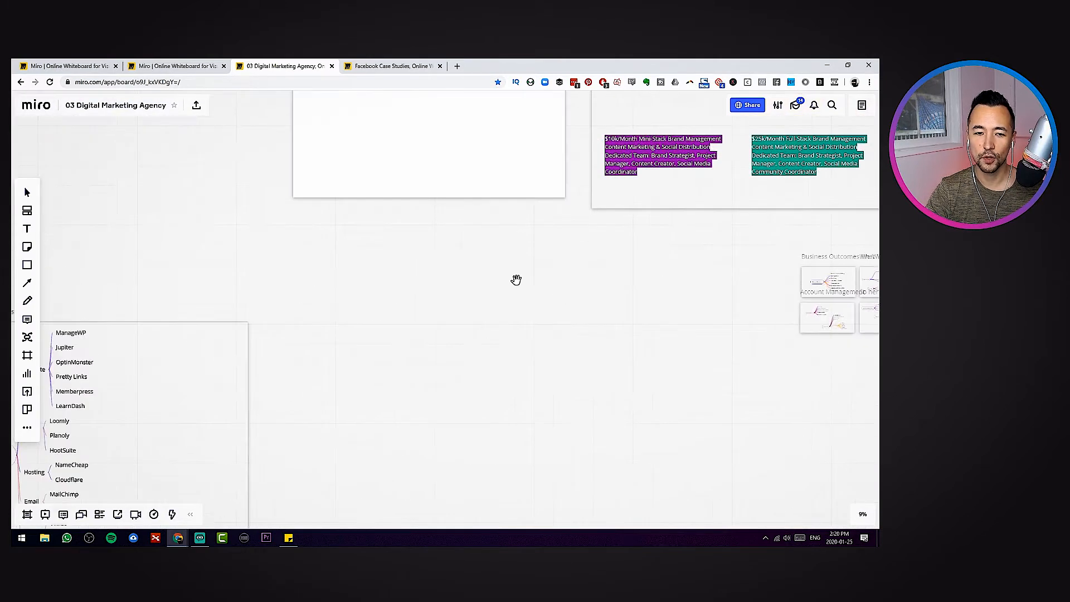
Scroll down the Digital Marketing Agency board toward the Lead Gen System frame
{"action": "scroll", "scroll_direction": "down", "scroll_amount": 3}
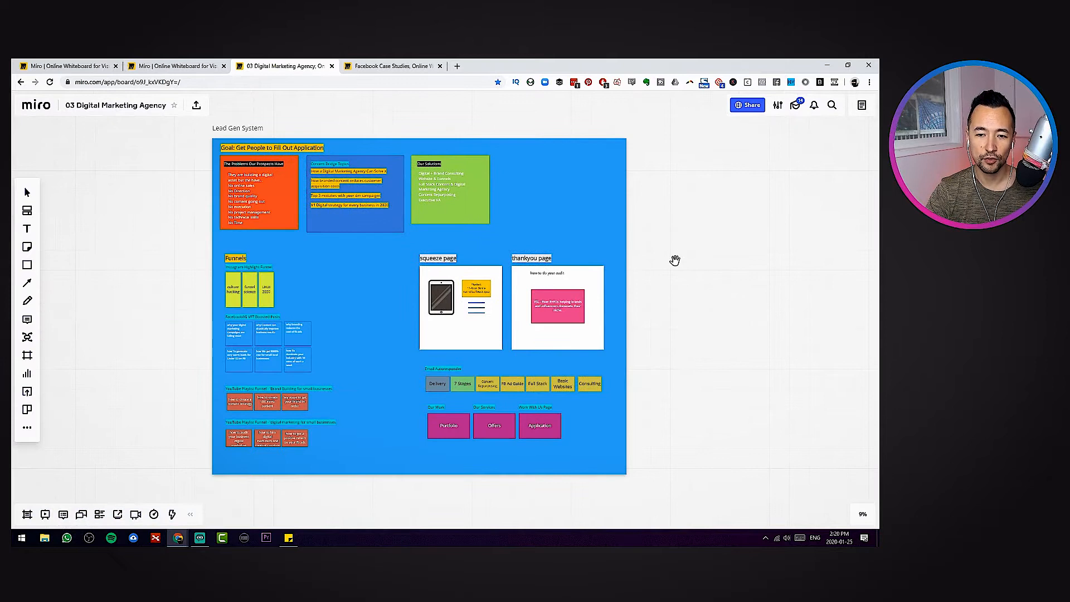
{"action": "scroll", "scroll_direction": "down", "scroll_amount": 3}
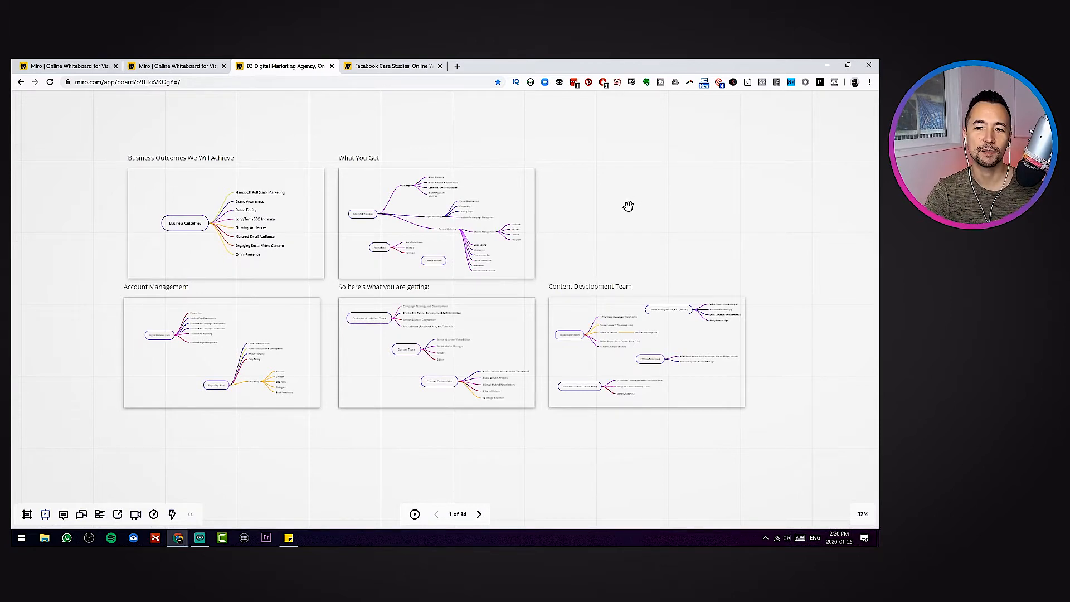
{"action": "mouse_move", "coordinate": [358, 168]}
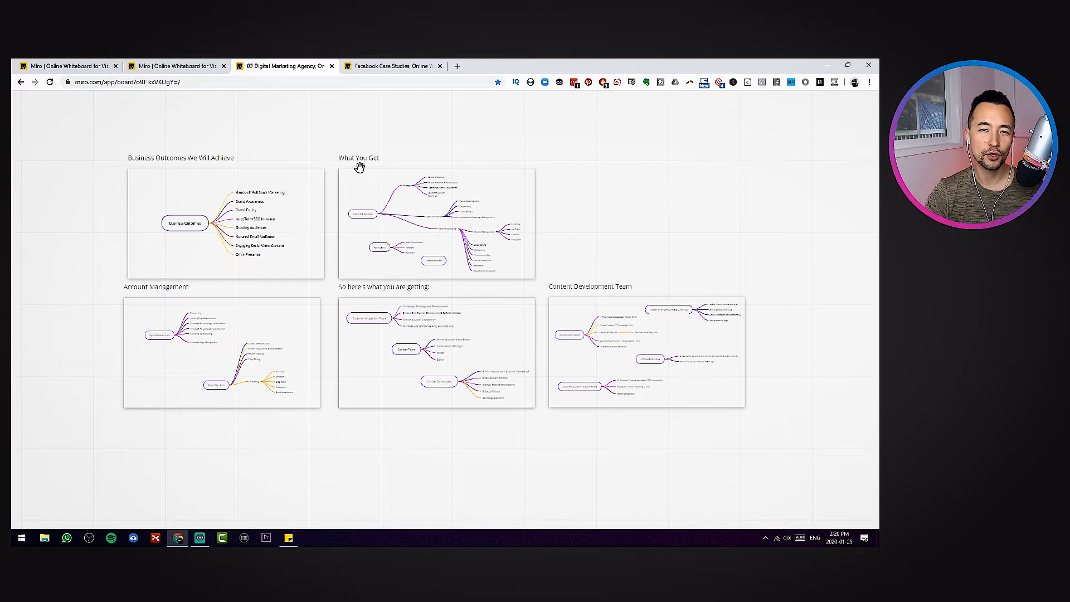
{"action": "mouse_move", "coordinate": [541, 209]}
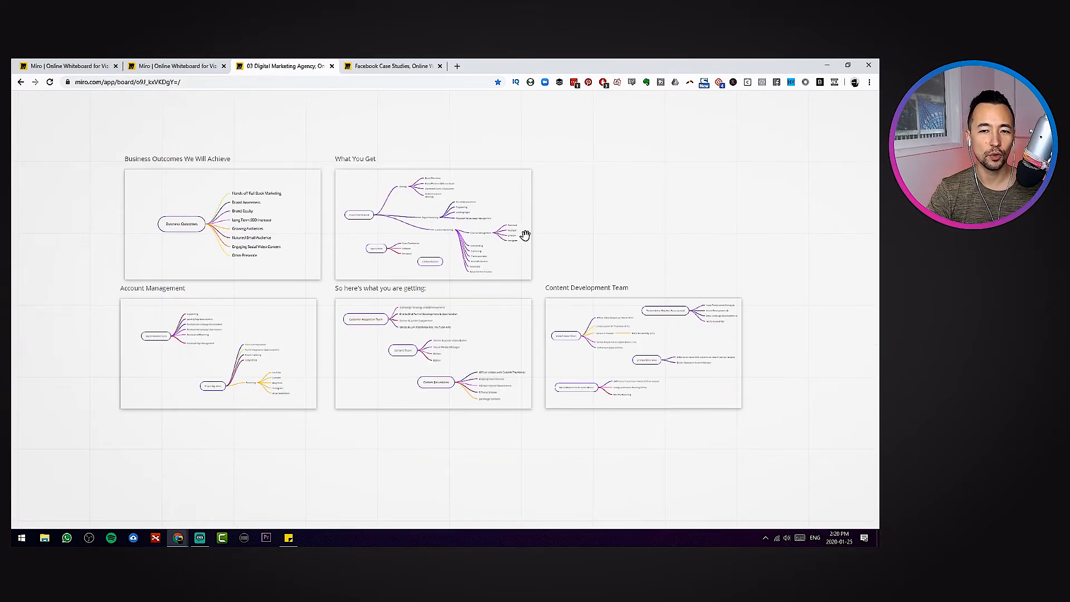
{"action": "mouse_move", "coordinate": [598, 224]}
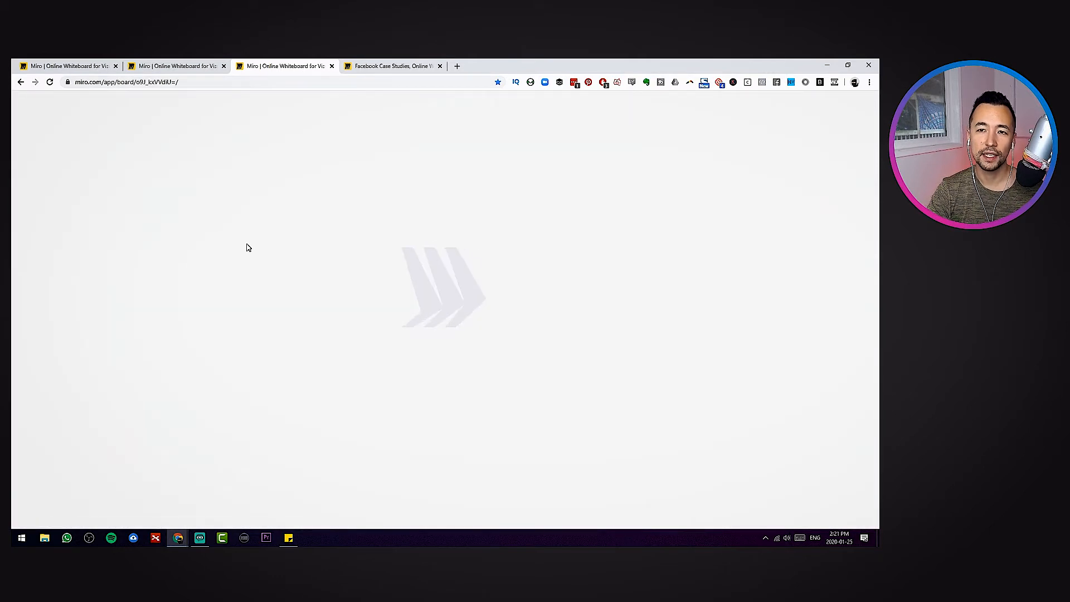
{"action": "mouse_move", "coordinate": [482, 257]}
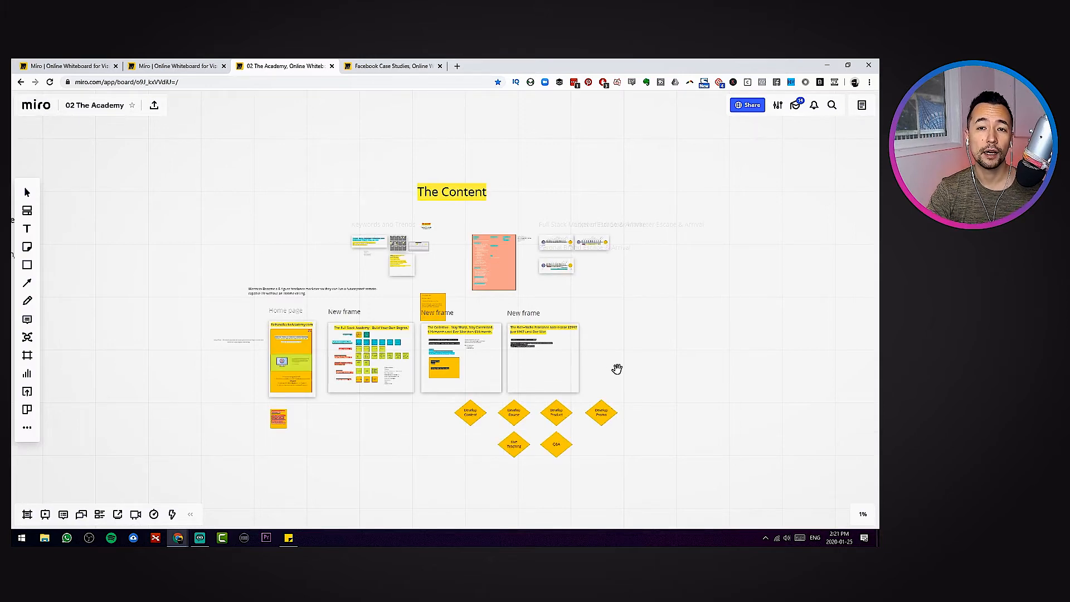
{"action": "mouse_move", "coordinate": [586, 382]}
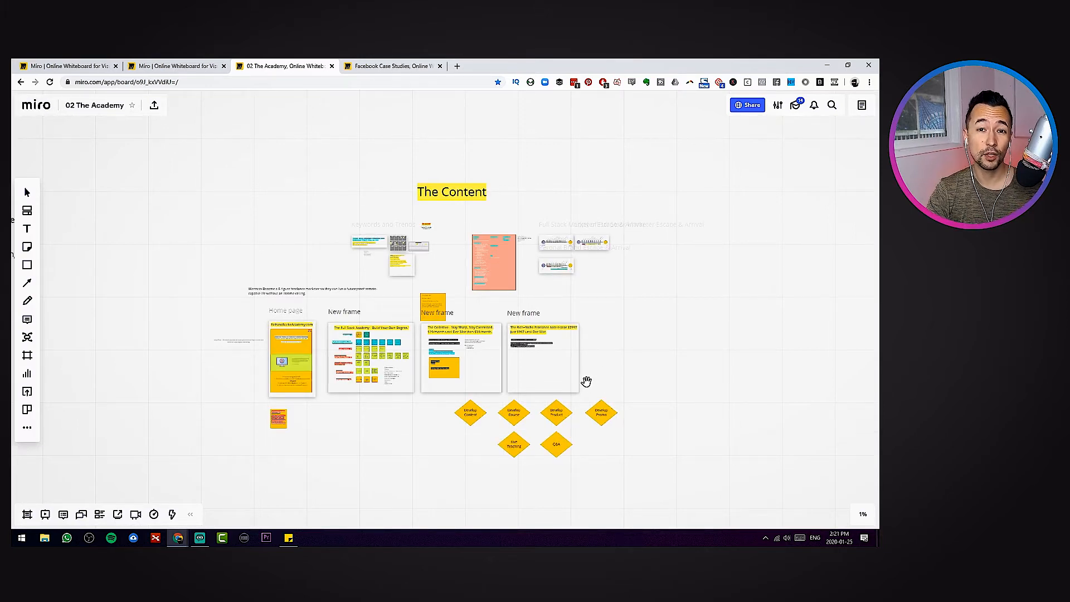
{"action": "mouse_move", "coordinate": [574, 418]}
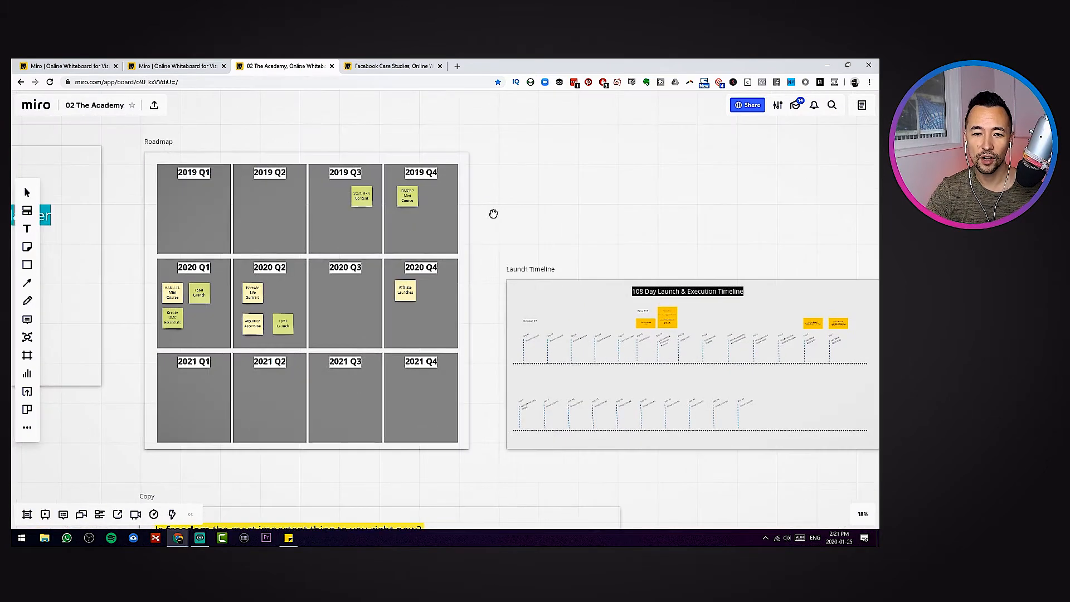
Scroll through The Academy board's The Content and Roadmap frames
{"action": "scroll", "scroll_direction": "down", "scroll_amount": 3}
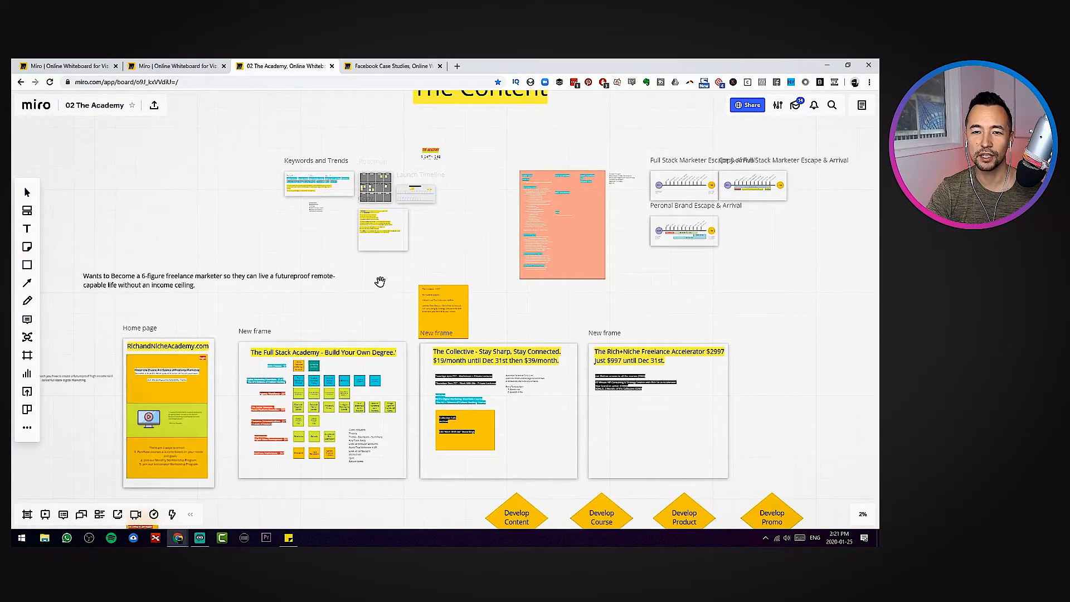
{"action": "scroll", "scroll_direction": "down", "scroll_amount": 3}
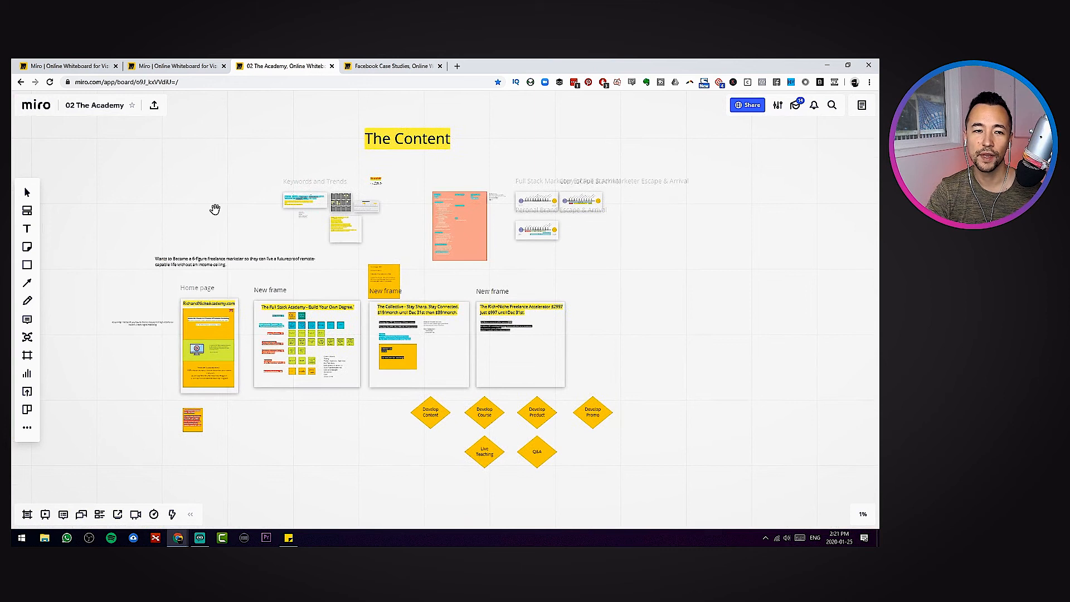